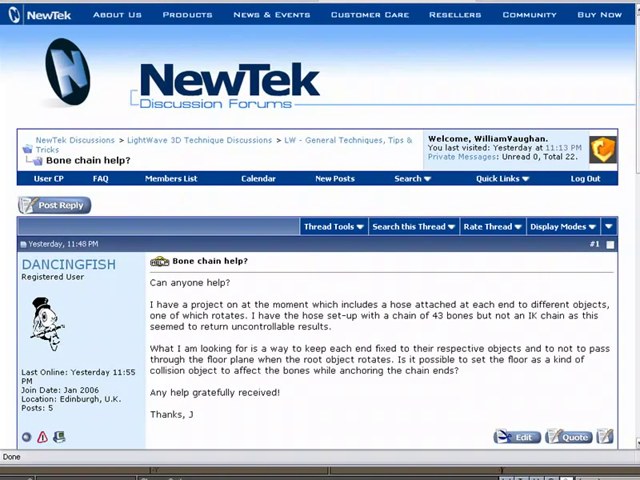
mouse_move(336, 140)
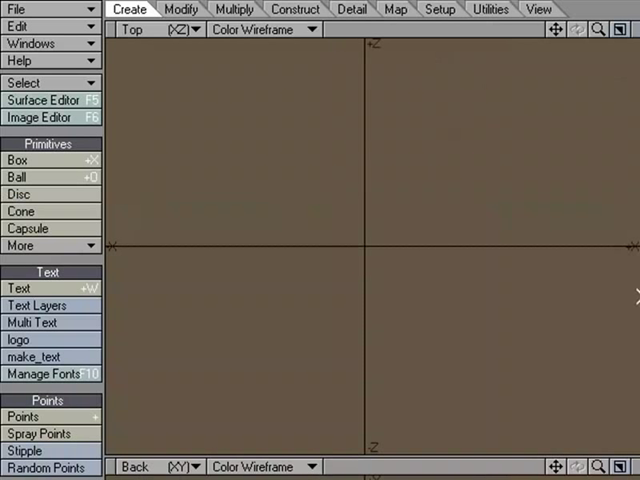
Drag out a square box with the Box tool to the left of the origin in Top view
left_click(18, 160)
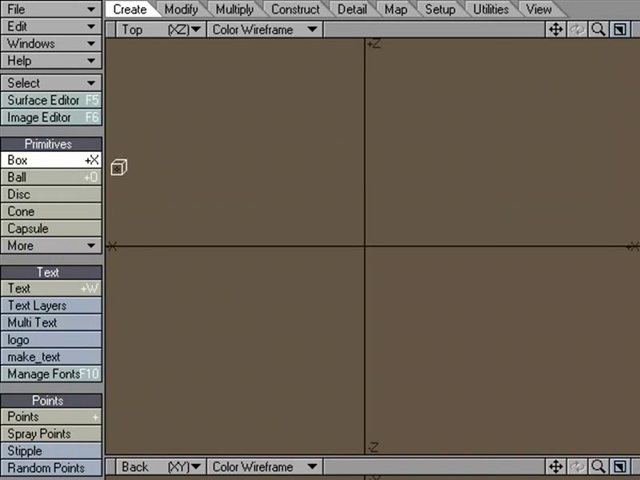
left_click_drag(116, 174, 278, 320)
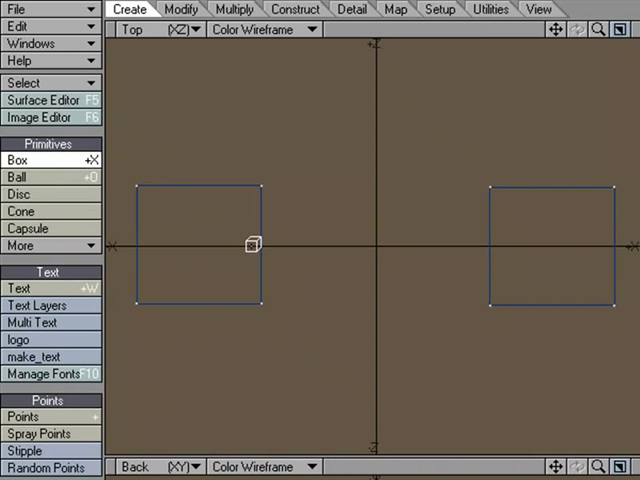
Drag out a wider box spanning the gap between the two squares across the centre
left_click_drag(256, 244, 508, 356)
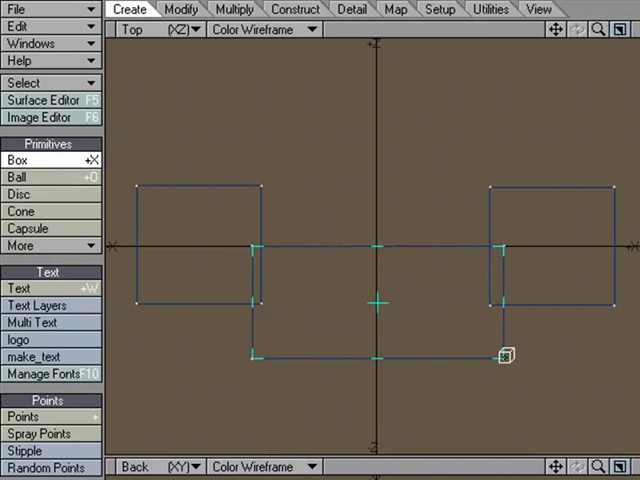
mouse_move(472, 332)
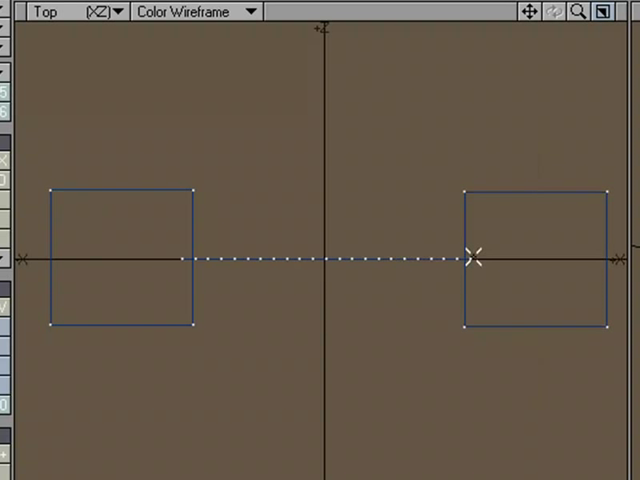
Pick the anchored points and store them as the Fix point selection set
left_click(118, 264)
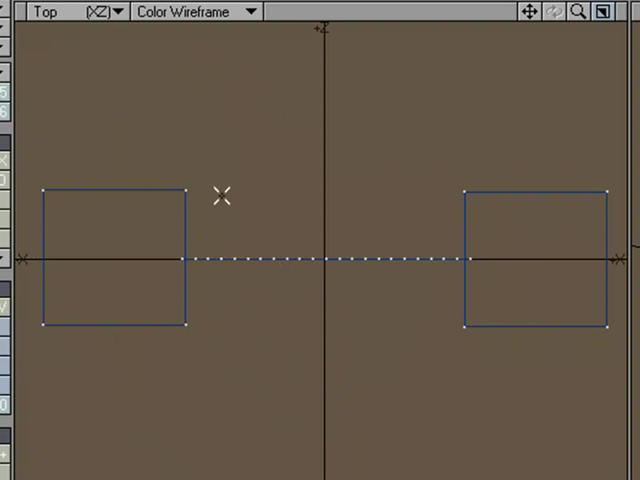
mouse_move(258, 260)
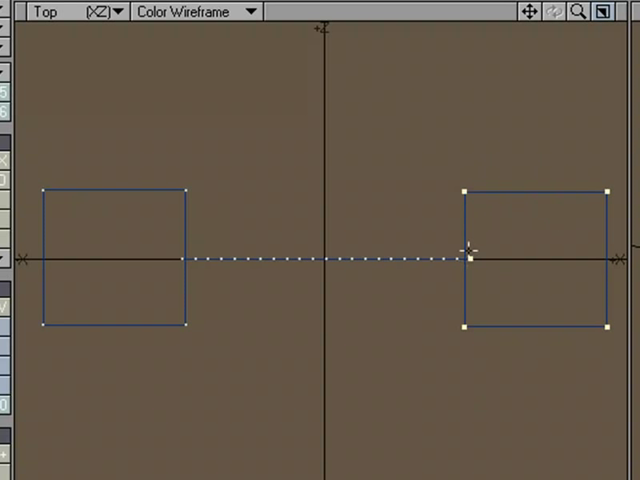
mouse_move(200, 212)
type("Fix")
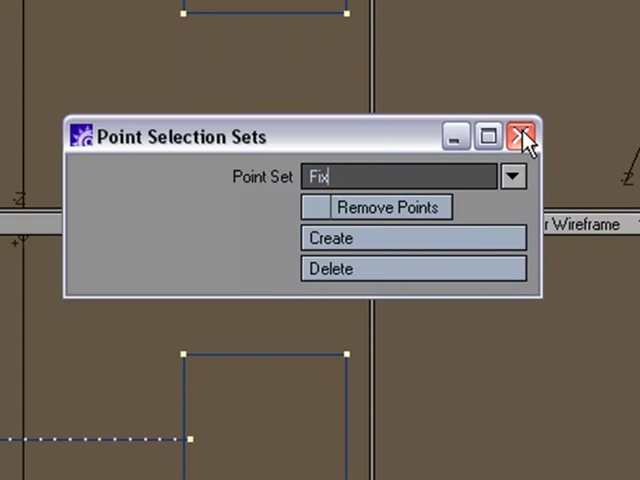
left_click(520, 136)
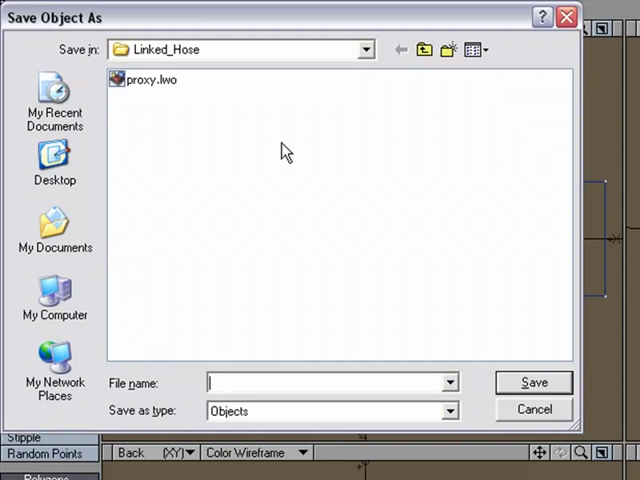
Save the object as Hose_Box_001 in the Linked_Hose folder
type("H")
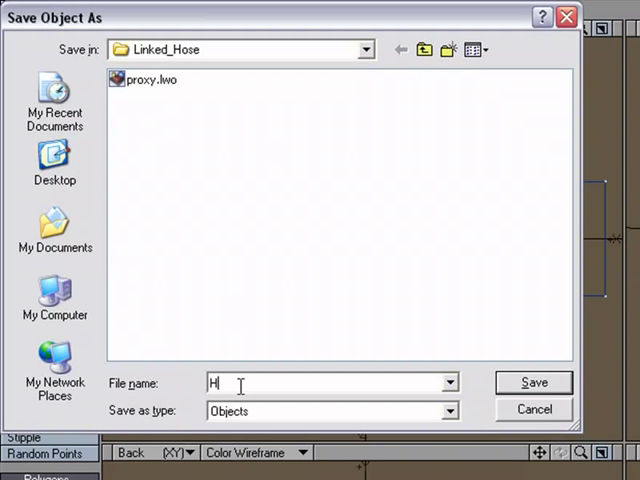
type("ose_B")
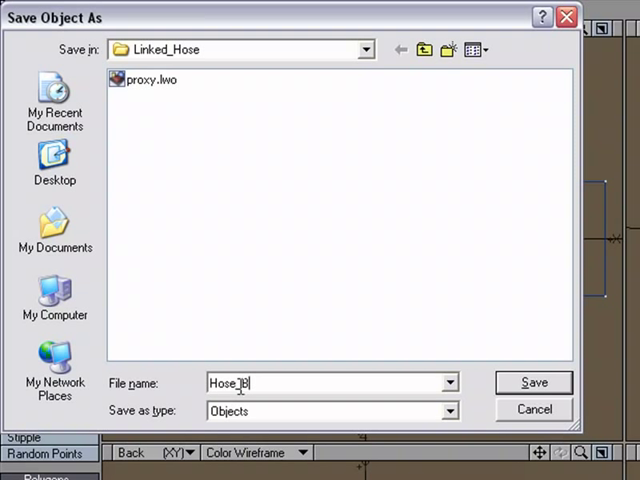
type("ox_001")
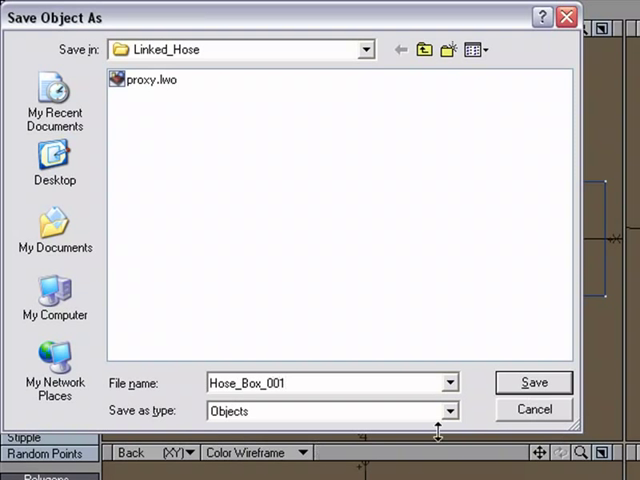
left_click(532, 382)
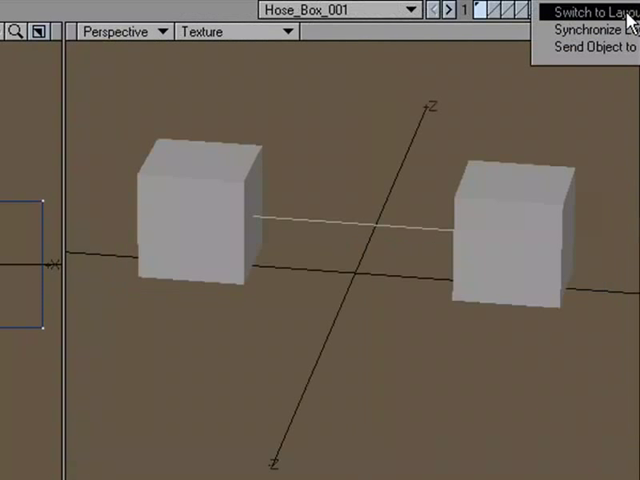
Send Hose_Box_001 over to Layout via Switch to Layout
left_click(584, 12)
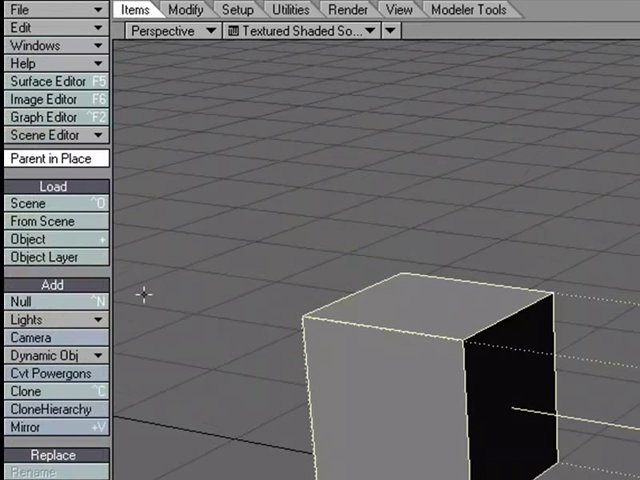
mouse_move(70, 356)
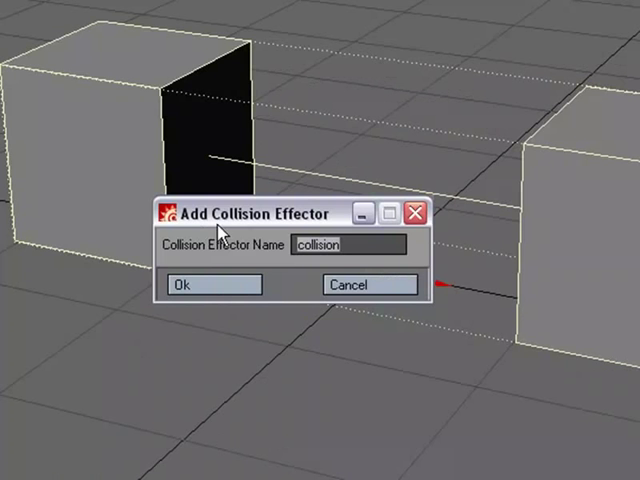
Name the collision effector Ground as a Plane with Bounce mode and confirm it
type("Ground")
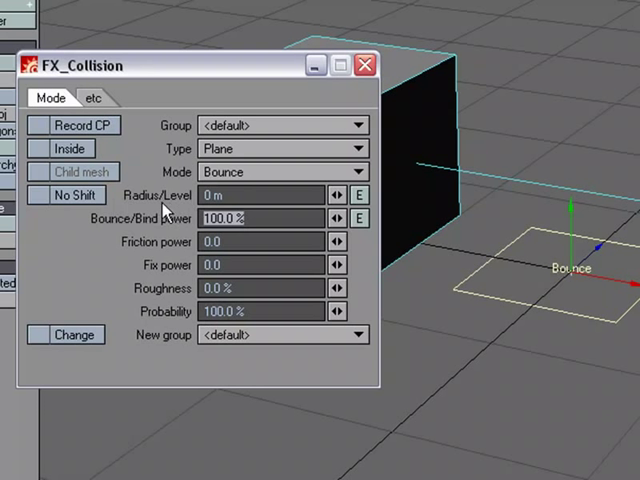
left_click(364, 64)
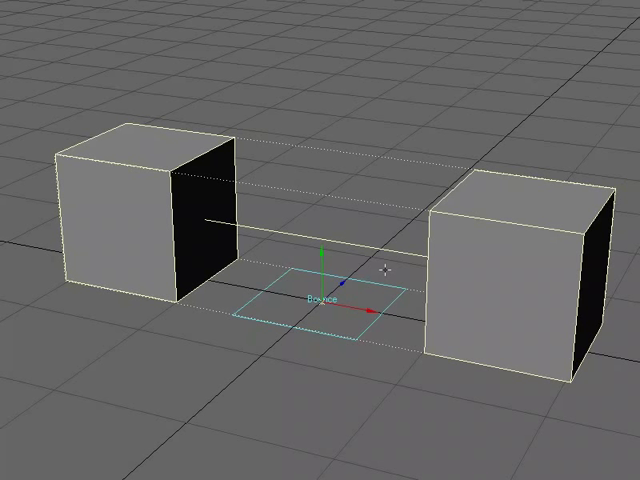
mouse_move(496, 252)
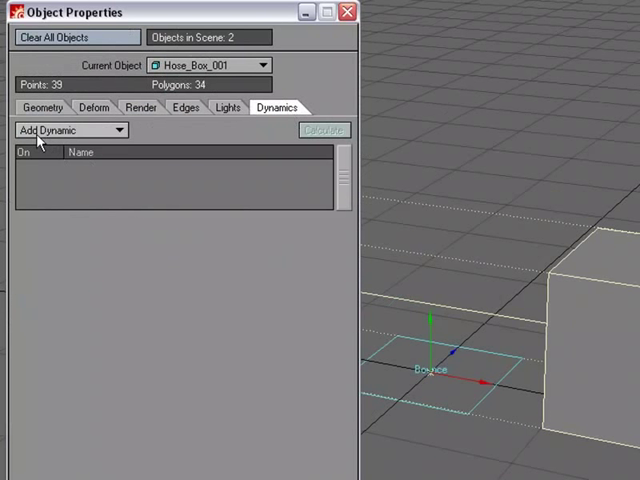
Add ClothFX to the hose object and anchor it with the Fix point set
left_click(70, 130)
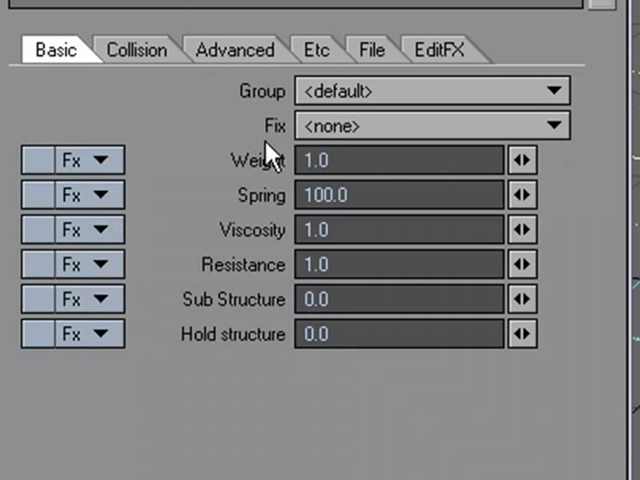
left_click(546, 126)
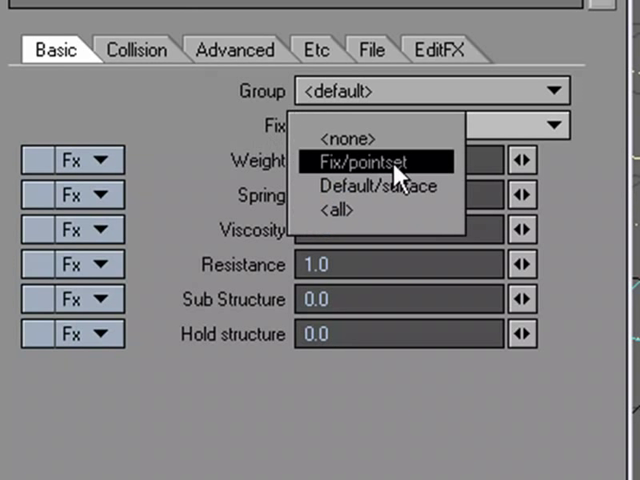
mouse_move(344, 180)
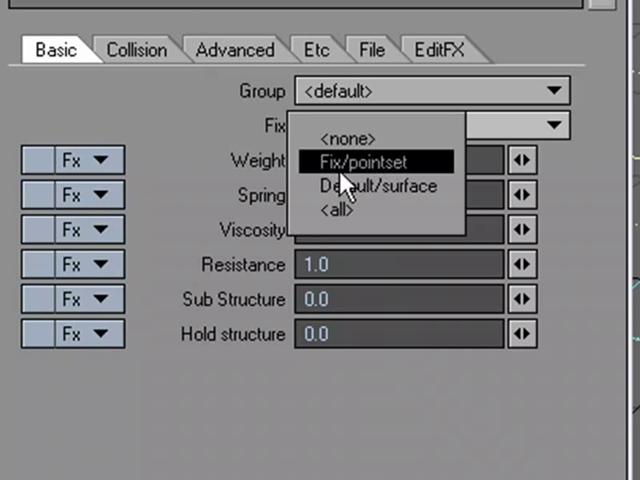
left_click(368, 160)
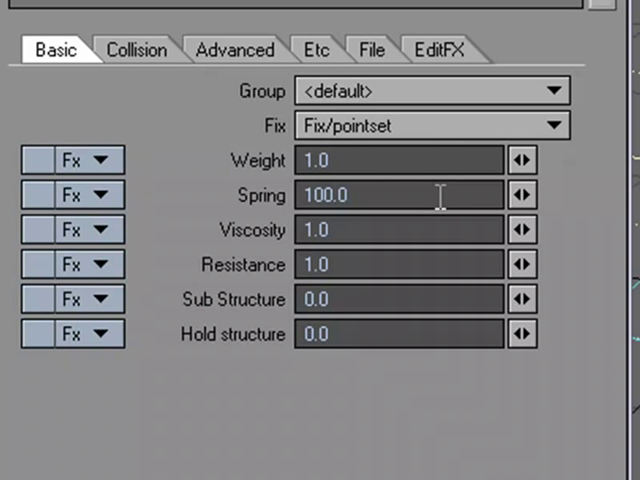
Set Gravity Y to -9.8 m on the Etc tab and choose the Cotton(thick) preset
left_click(136, 50)
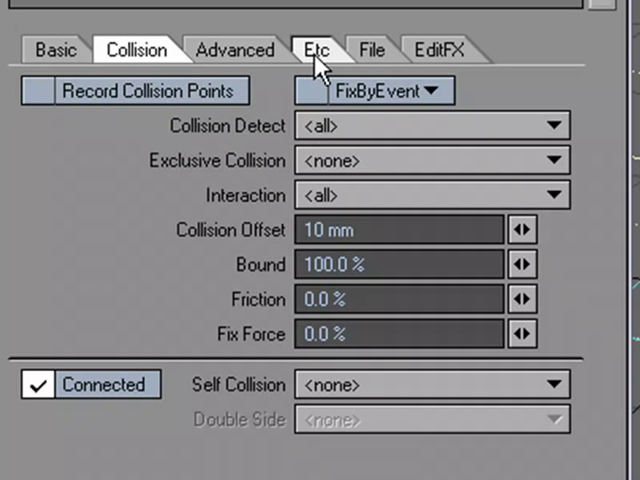
left_click(316, 50)
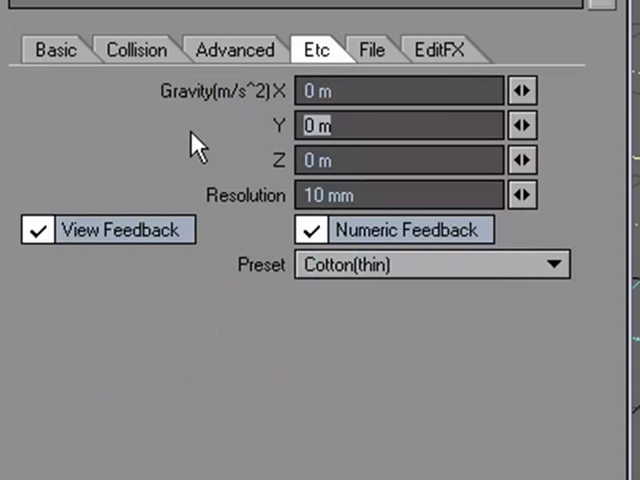
type("-9.8")
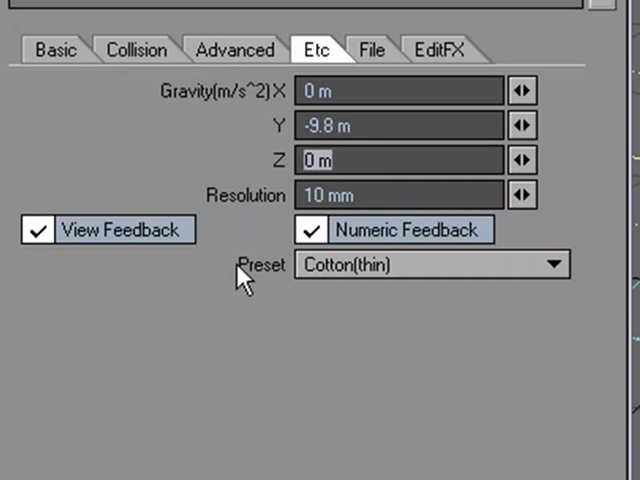
left_click(552, 264)
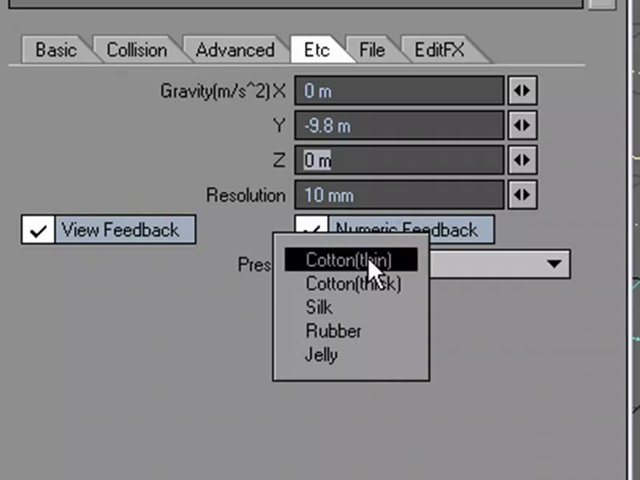
left_click(344, 284)
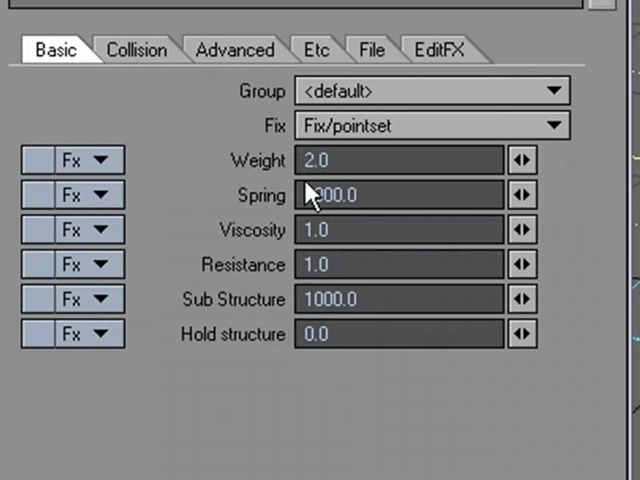
left_click(316, 50)
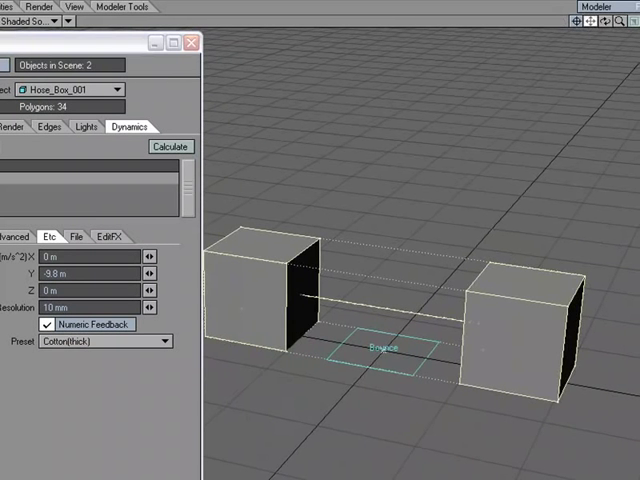
Calculate the ClothFX simulation so the hose sags between the boxes
left_click(168, 146)
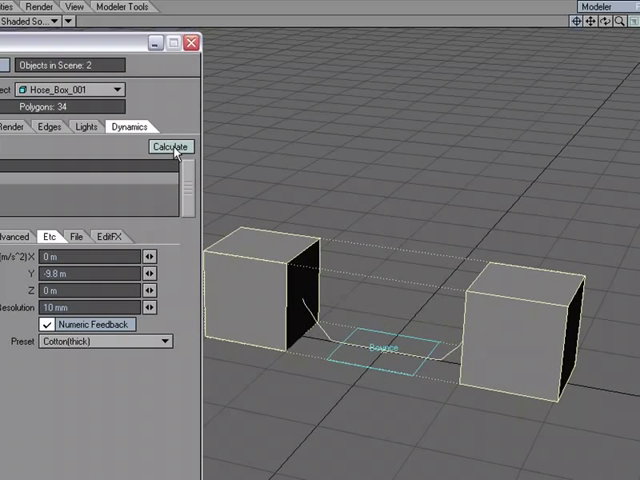
left_click(168, 146)
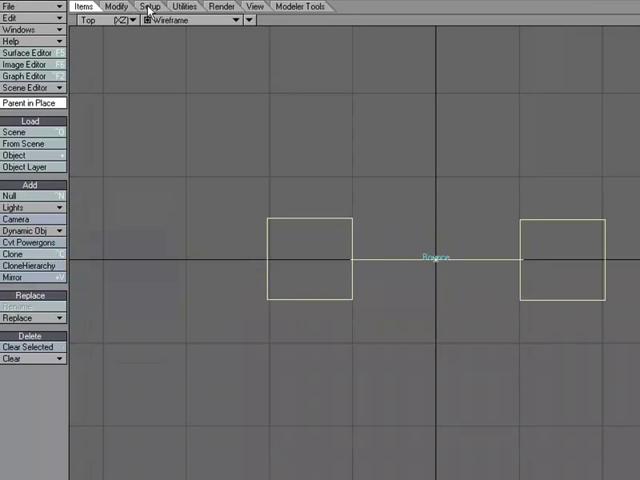
Draw a bone in each box and set bone Falloff Type to Inverse Distance ^ 128
left_click(152, 6)
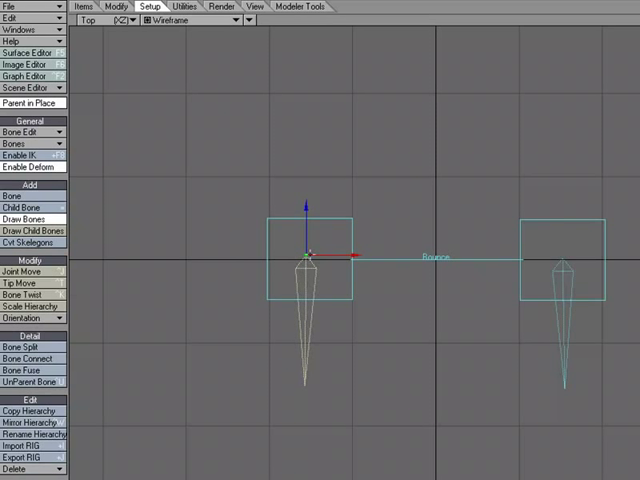
mouse_move(532, 318)
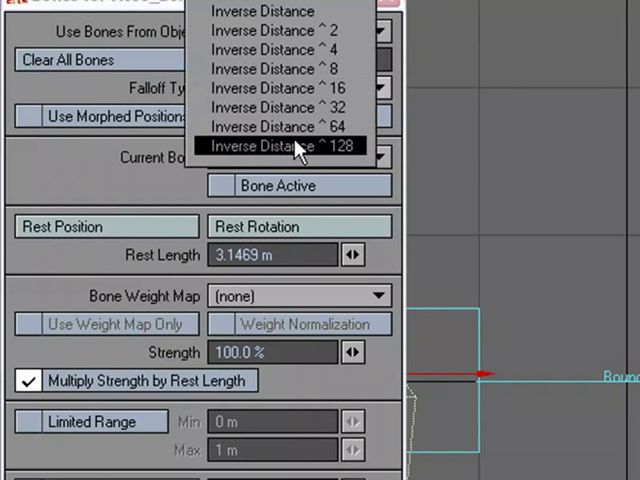
left_click(296, 144)
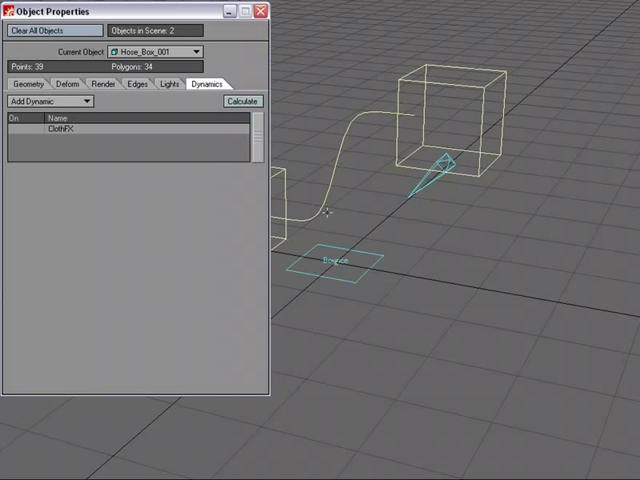
mouse_move(302, 188)
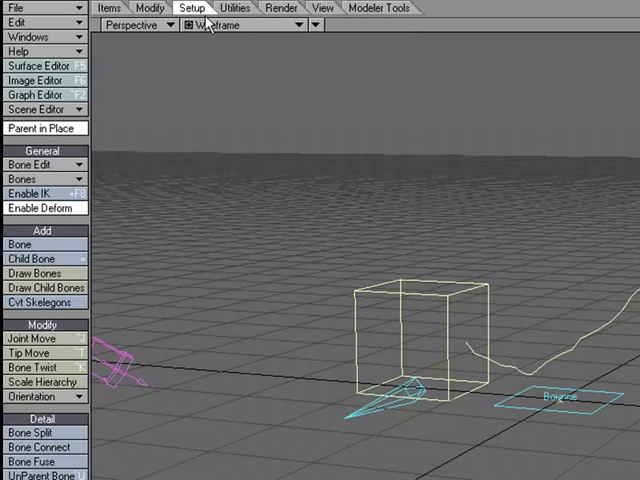
Return to frame 0 and switch the viewport from Wireframe to Shaded Solid
left_click(148, 8)
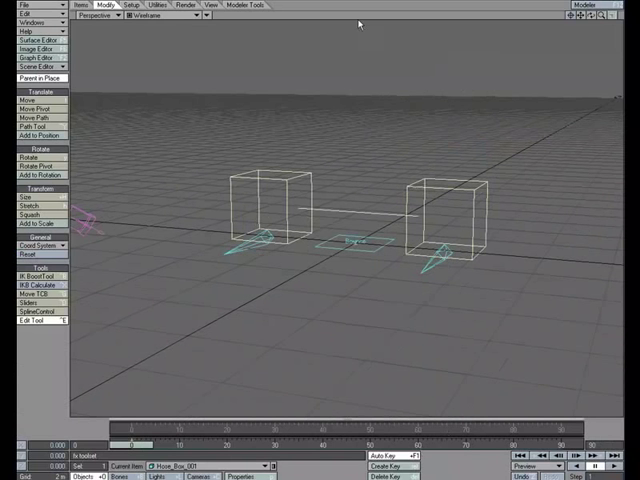
left_click(160, 14)
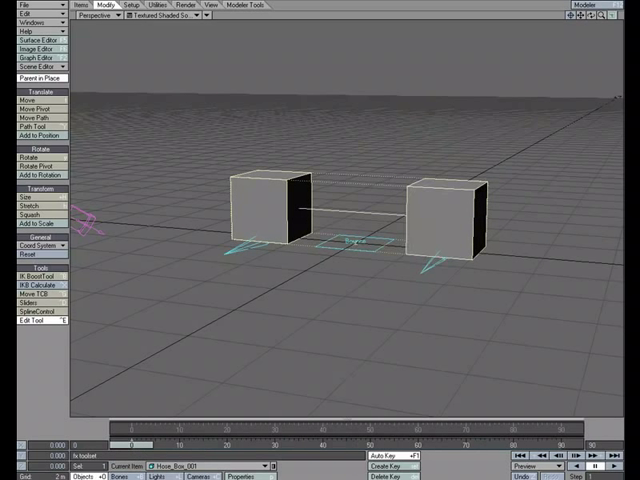
left_click(614, 4)
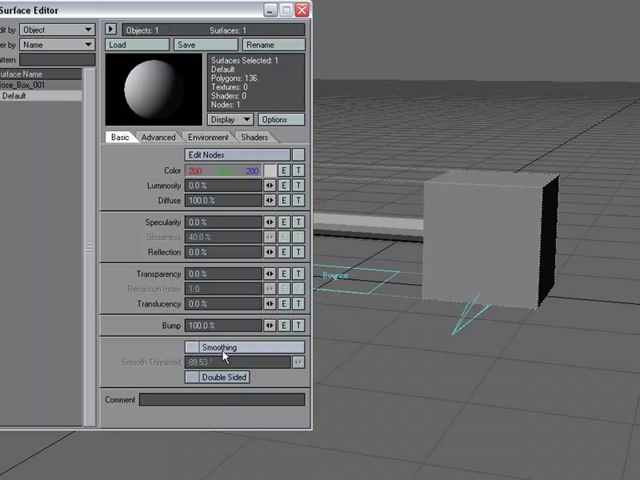
Tick Smoothing on the hose surface's Basic tab in the Surface Editor
left_click(192, 346)
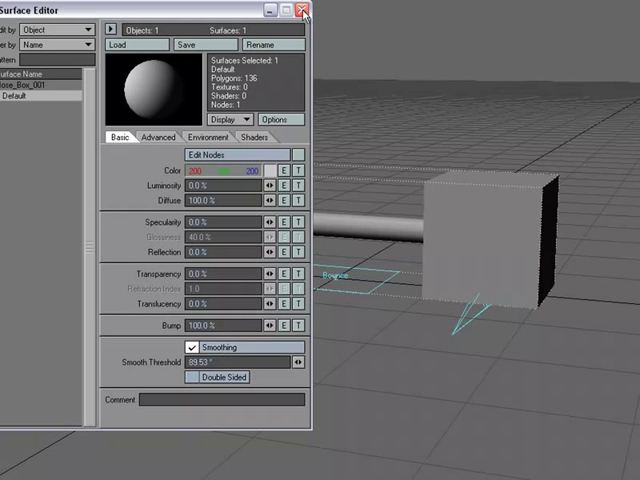
left_click(304, 8)
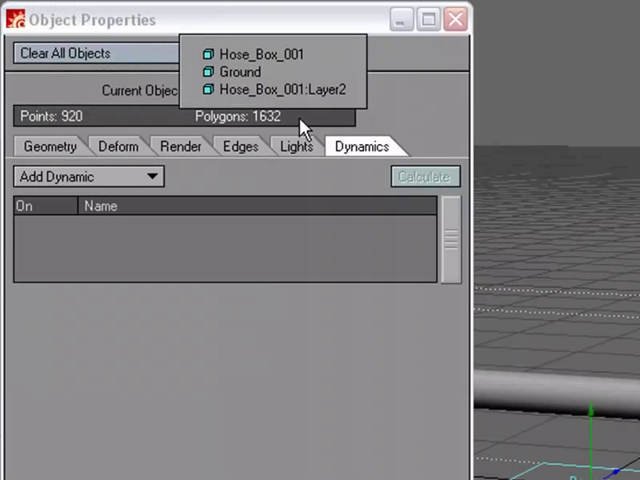
Apply an FX_MetaLink displacement to the Hose_Box_001:Layer2 tube via its Deform settings
left_click(280, 88)
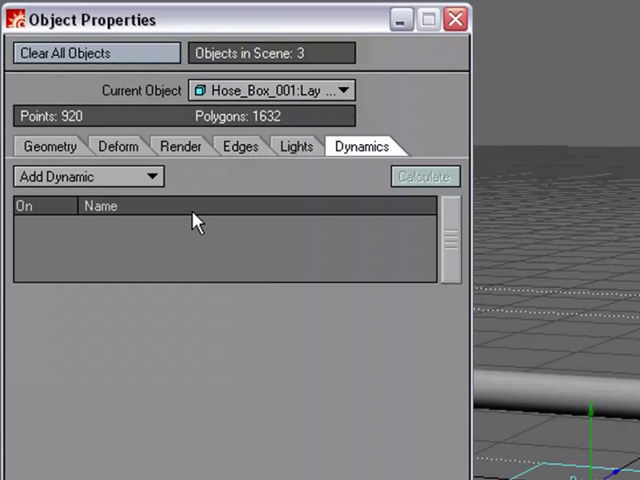
left_click(116, 146)
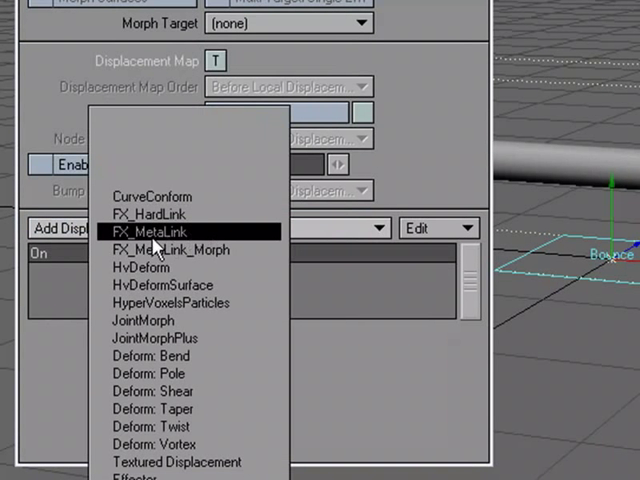
mouse_move(200, 244)
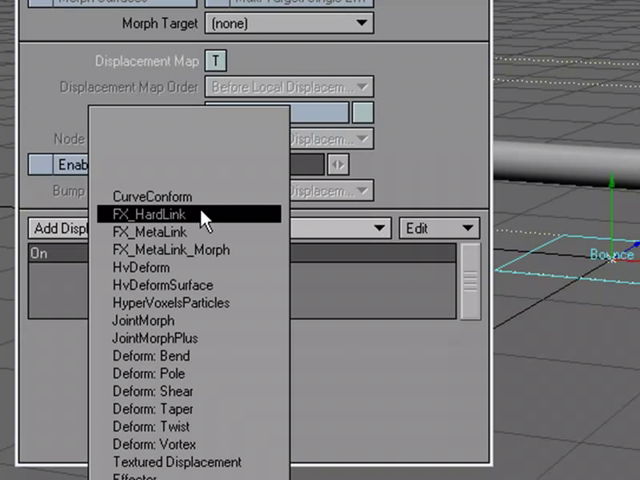
mouse_move(200, 250)
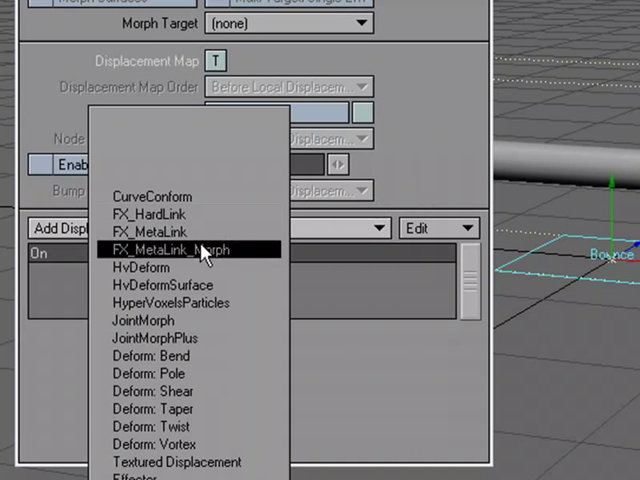
left_click(148, 240)
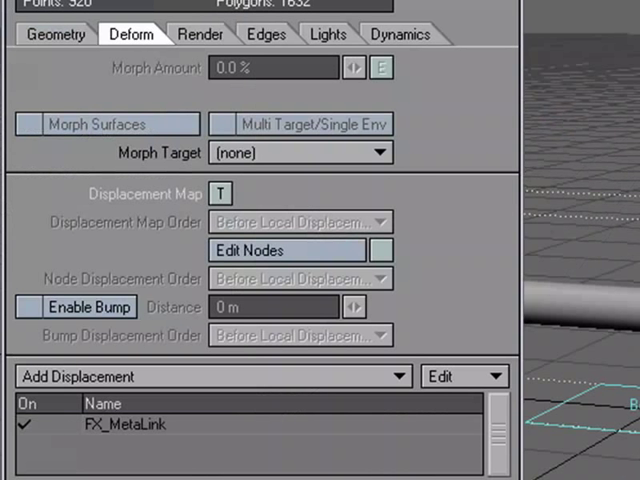
left_click(56, 34)
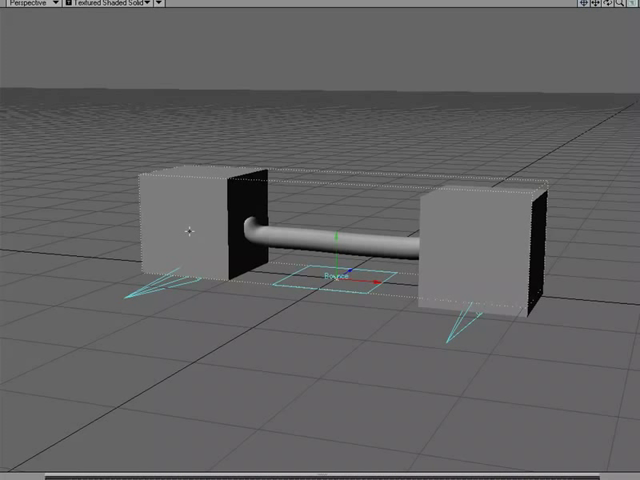
mouse_move(304, 246)
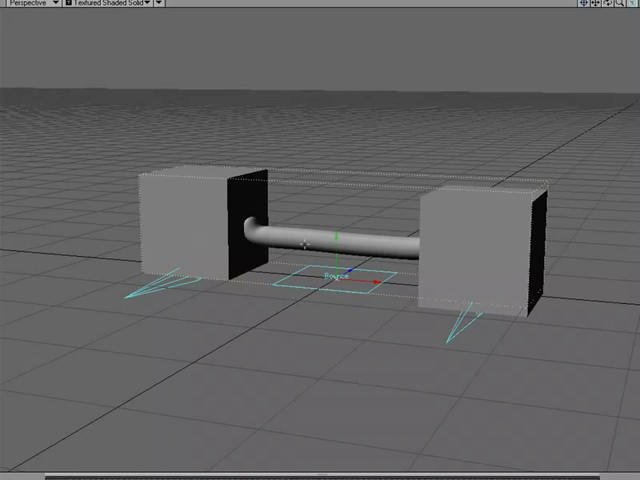